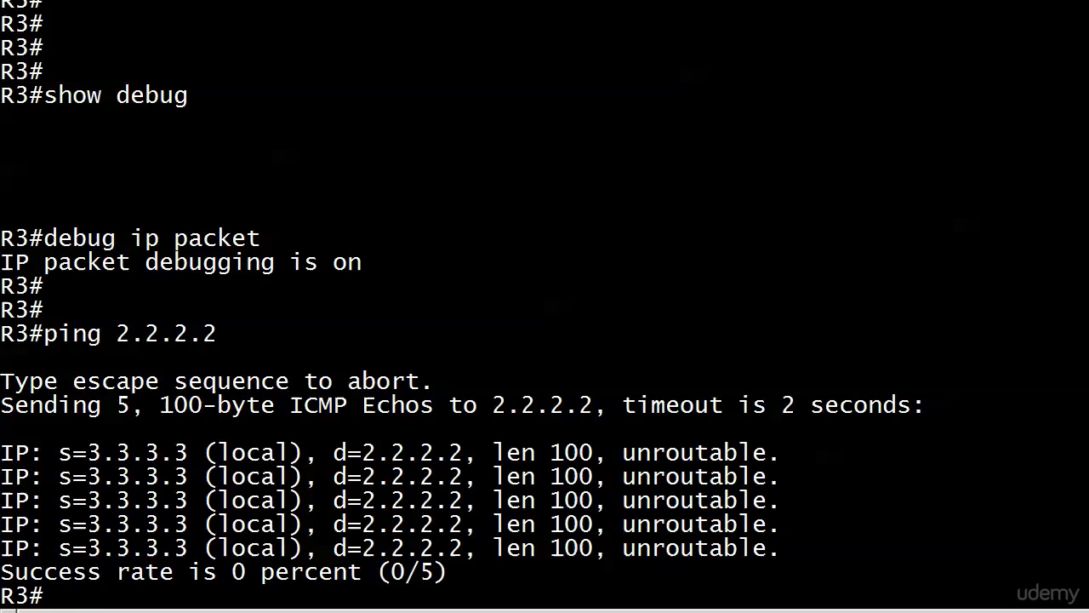
Display R3's routing table with 'show ip route', showing only connected routes and nothing for 2.2.2.2
{"action": "type", "text": "shwo"}
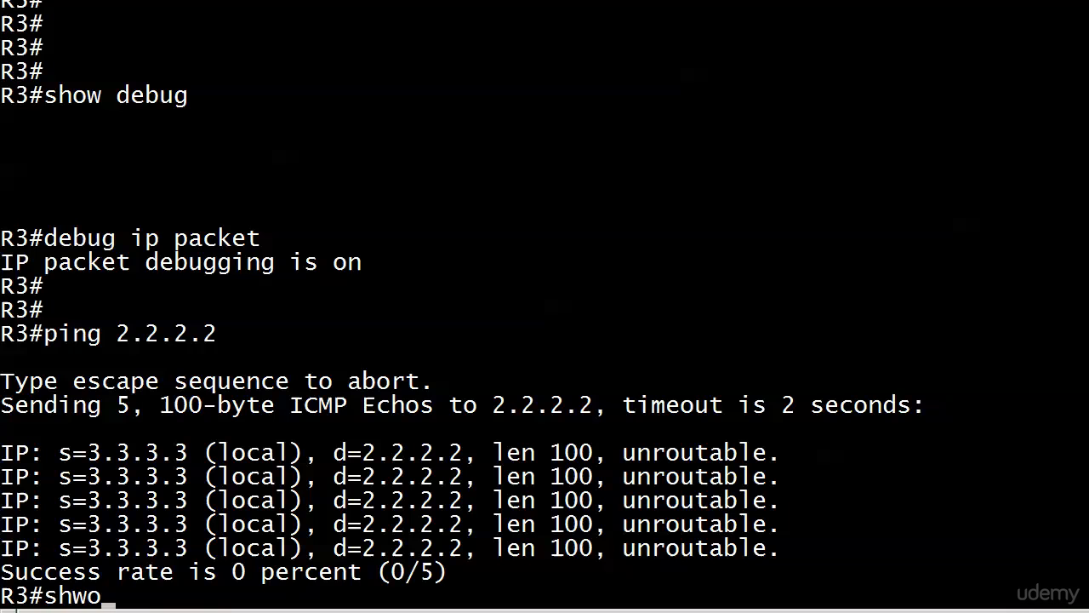
{"action": "key", "text": "BackSpace"}
{"action": "type", "text": "ow ip route"}
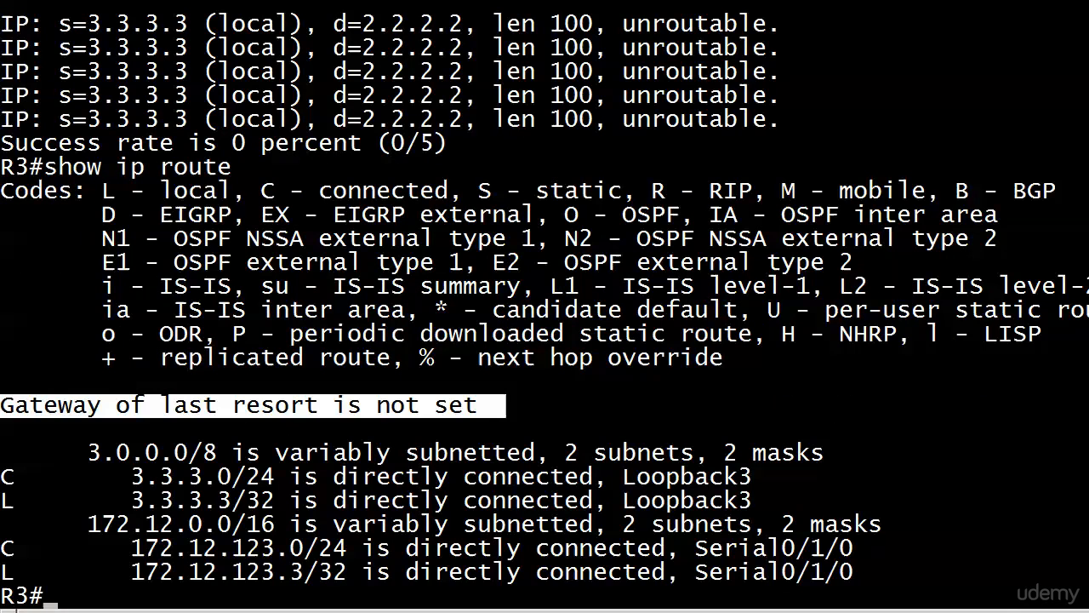
Turn off all debugging on R3 with 'u all'
{"action": "type", "text": "u all"}
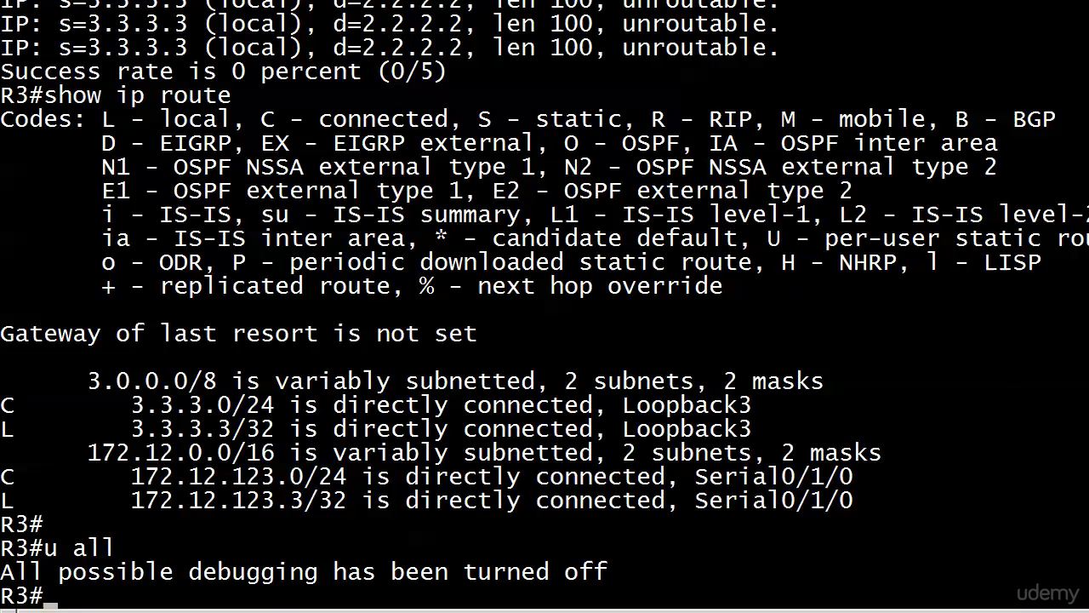
Enter global configuration and build 'ip route 2.2.2.2 255.255.255.255' with '?' help at each stage
{"action": "type", "text": "conf t"}
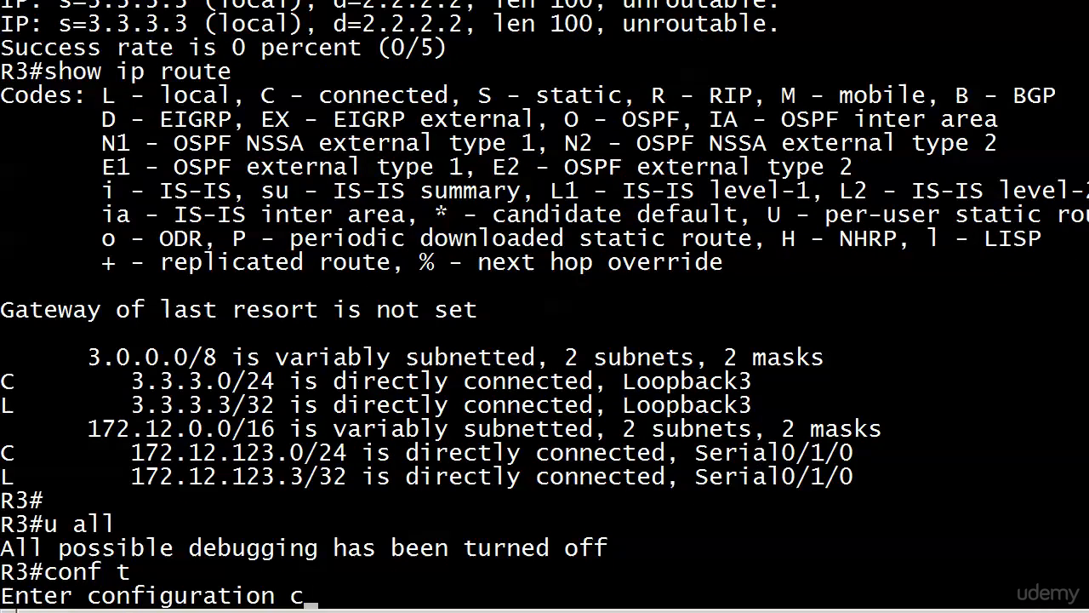
{"action": "type", "text": "ip route ?"}
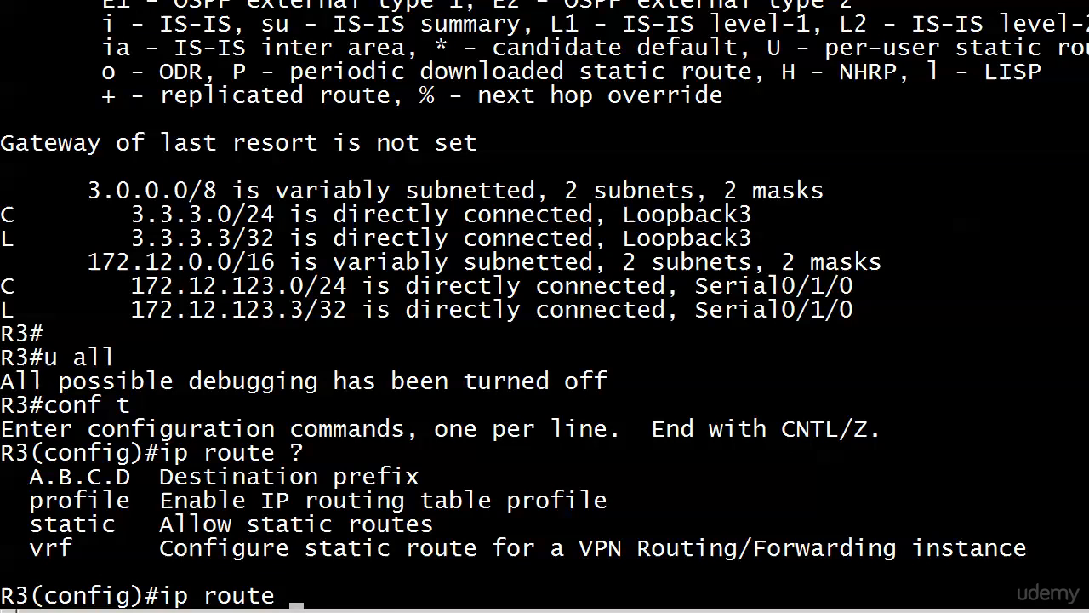
{"action": "type", "text": "2.2.2.2"}
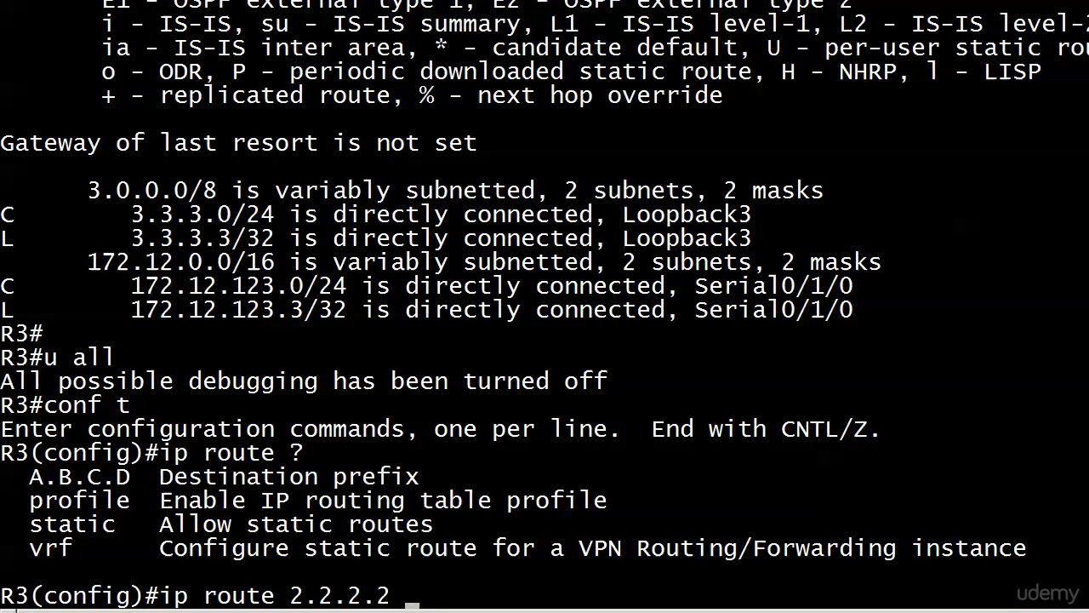
{"action": "type", "text": "?"}
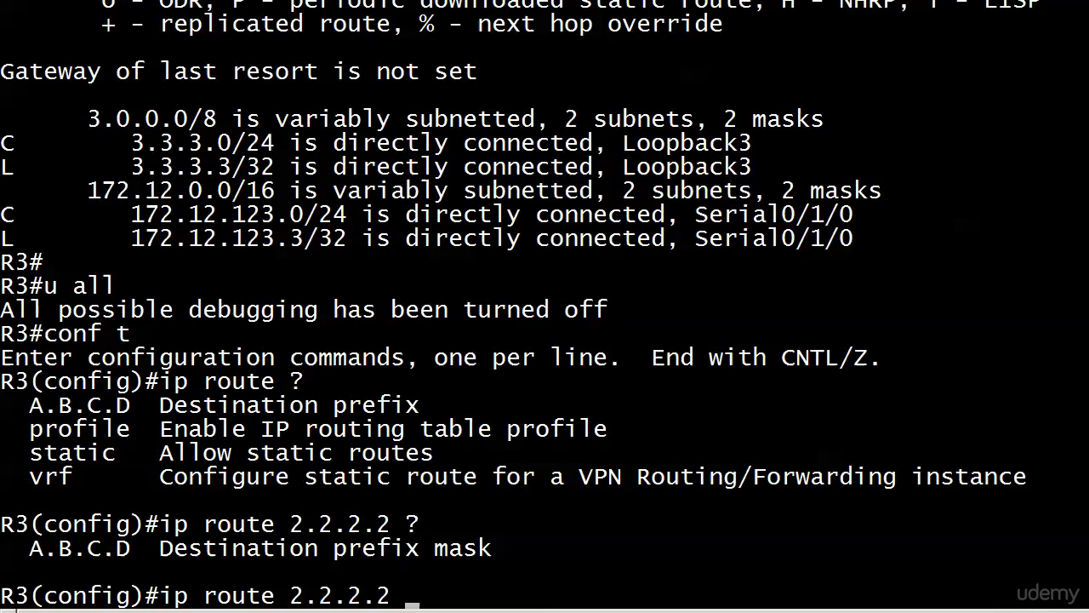
{"action": "type", "text": "255.255.255"}
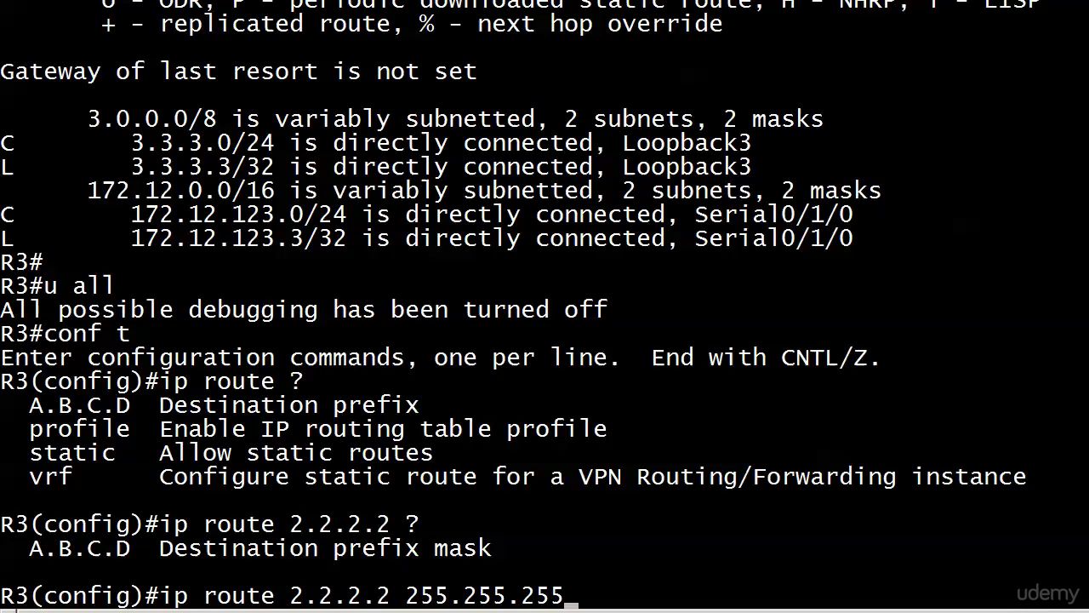
{"action": "type", "text": ".255"}
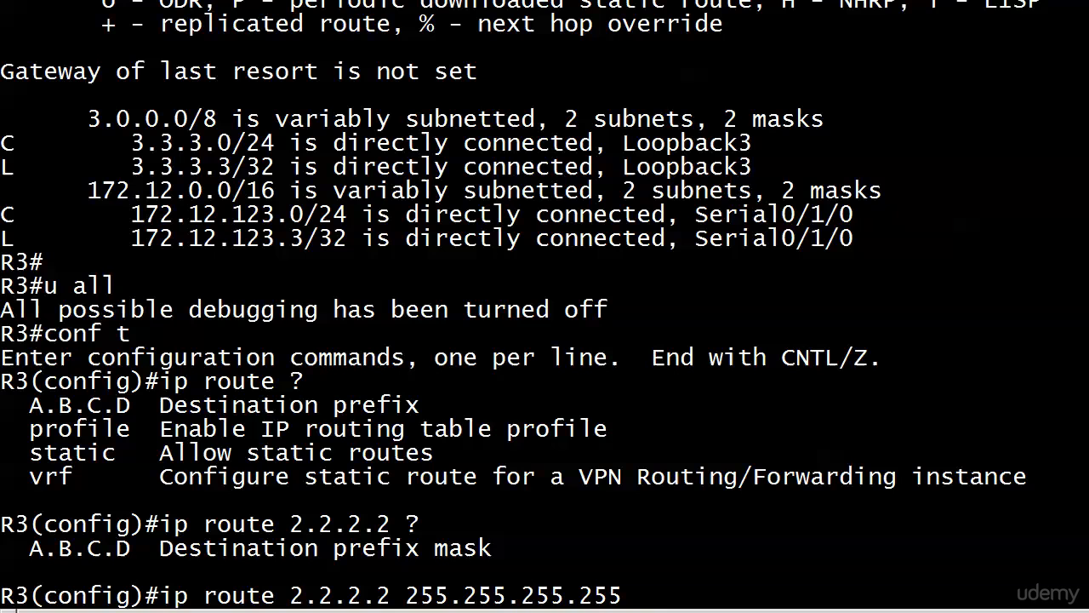
{"action": "type", "text": "?"}
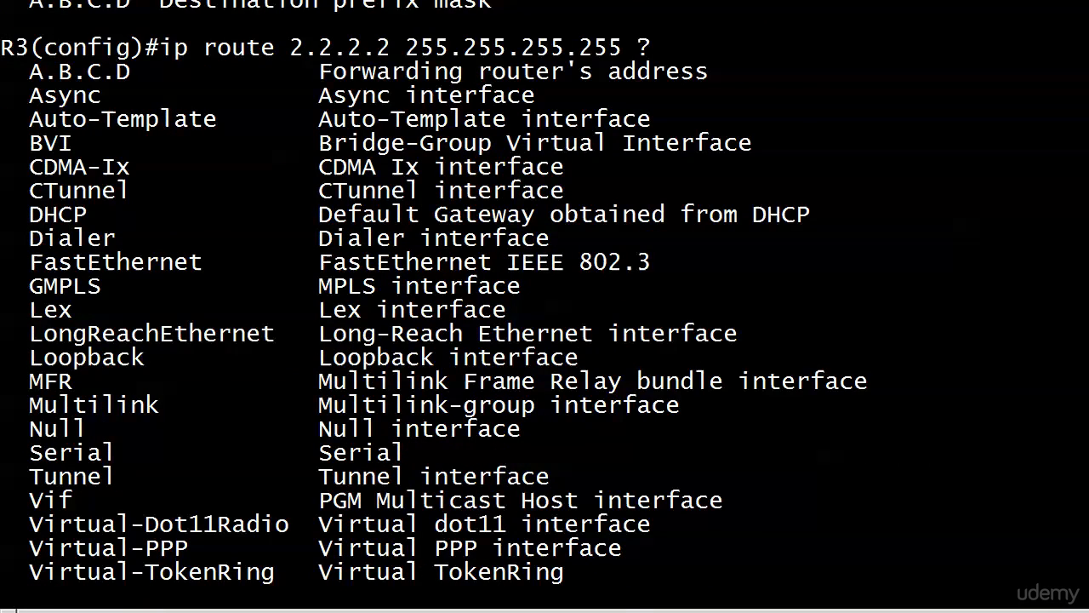
Page through the next-hop help list, then start the next hop as 172.12 on the route command
{"action": "key", "text": "Enter"}
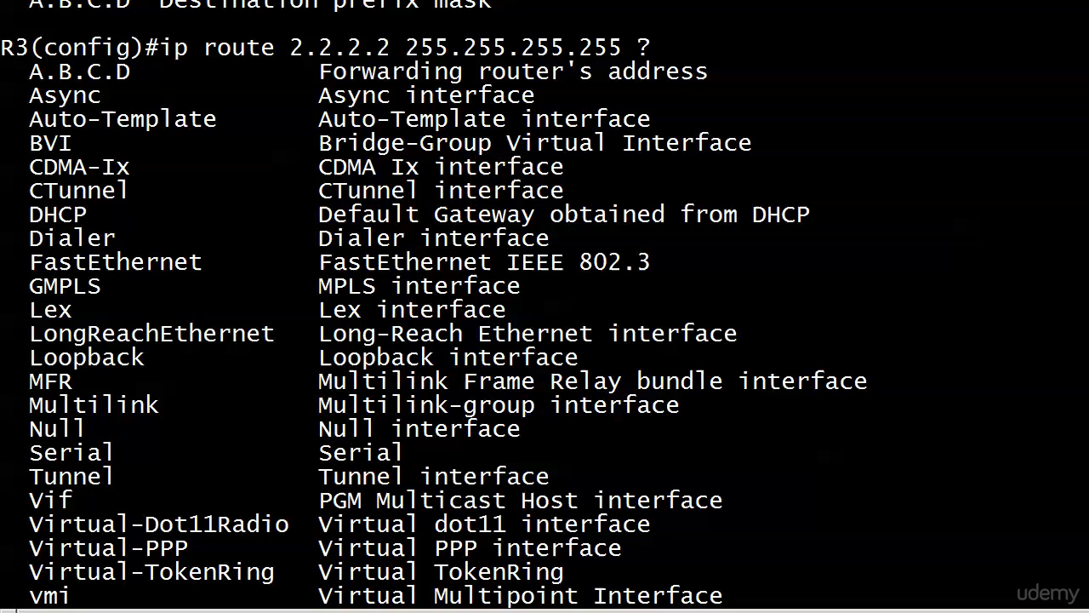
{"action": "key", "text": "BackSpace"}
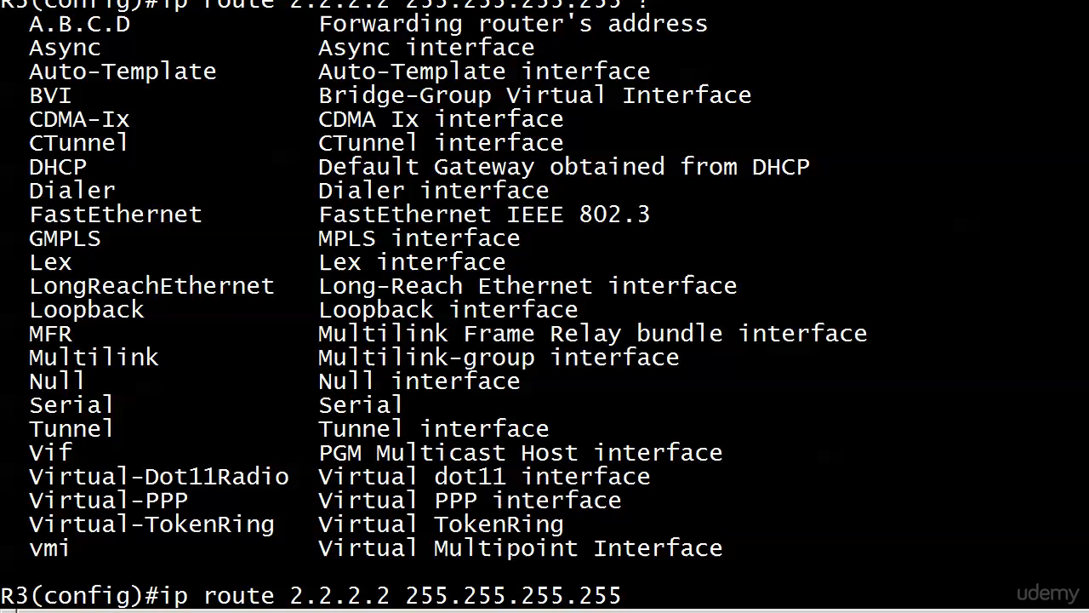
{"action": "type", "text": "172.12"}
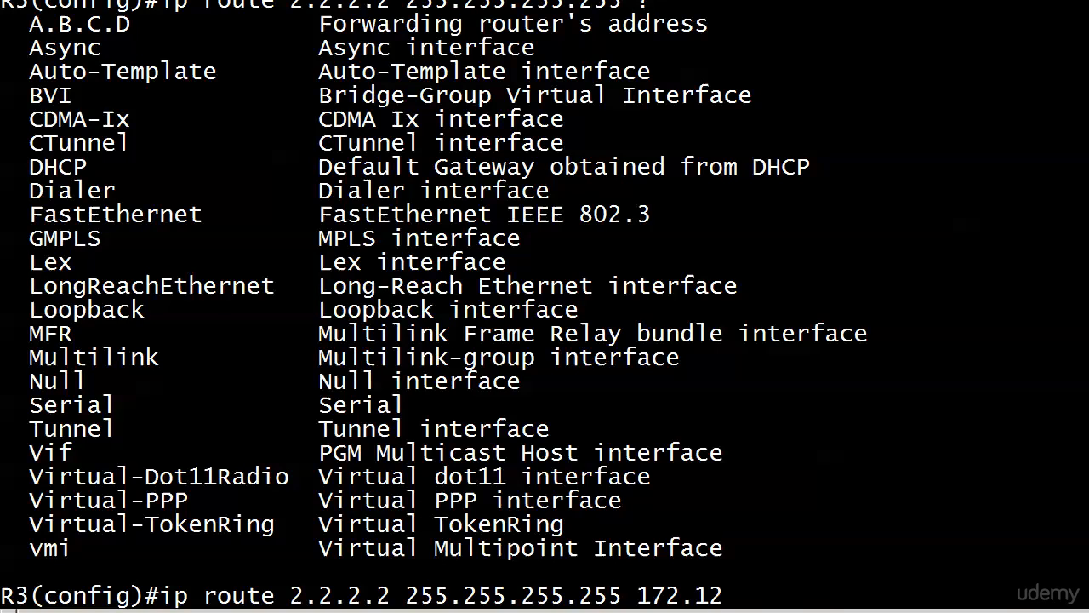
Try next hop 172.12.123.3 (rejected as R3's own address), then retype the route up to 172.12.123
{"action": "type", "text": ".123.3"}
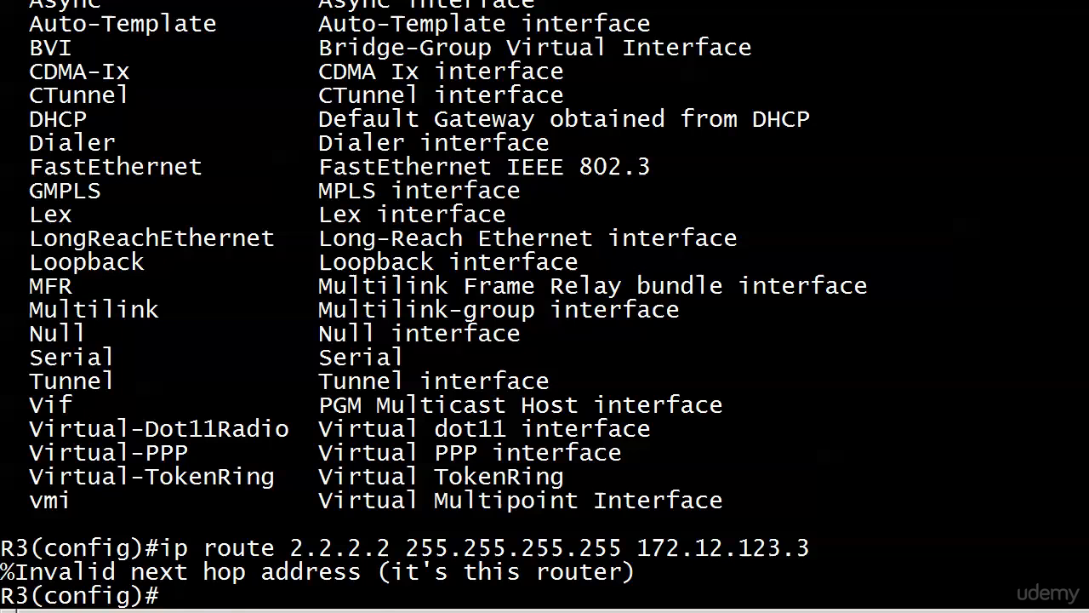
{"action": "type", "text": "ip route 2.2.2.2 255.255.255.255 172.12.123."}
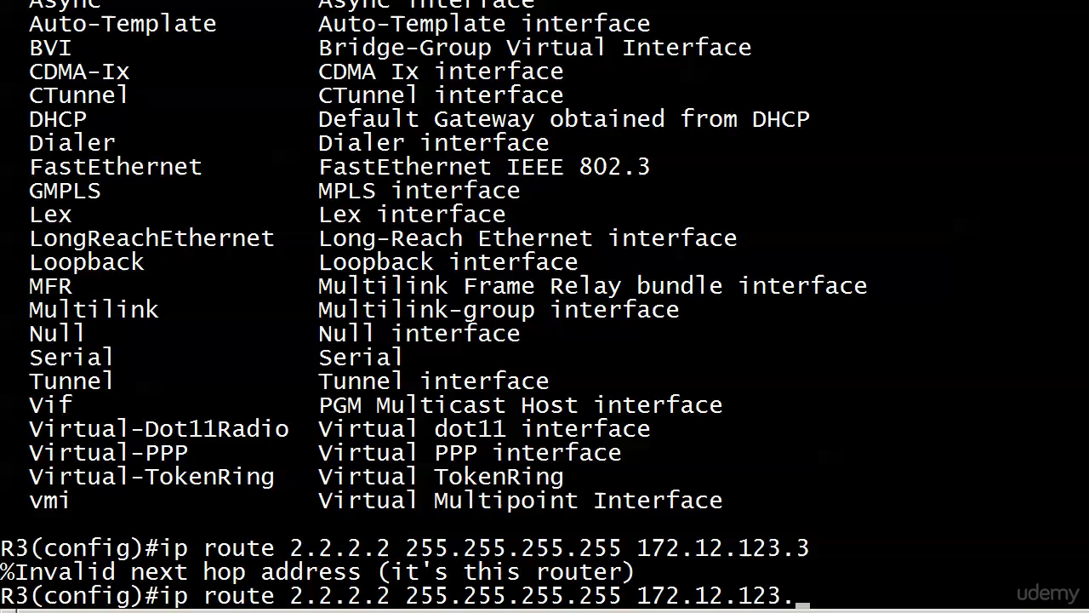
Submit the static host route to 2.2.2.2/32 via 172.12.123.1 and leave configuration mode
{"action": "key", "text": "enter"}
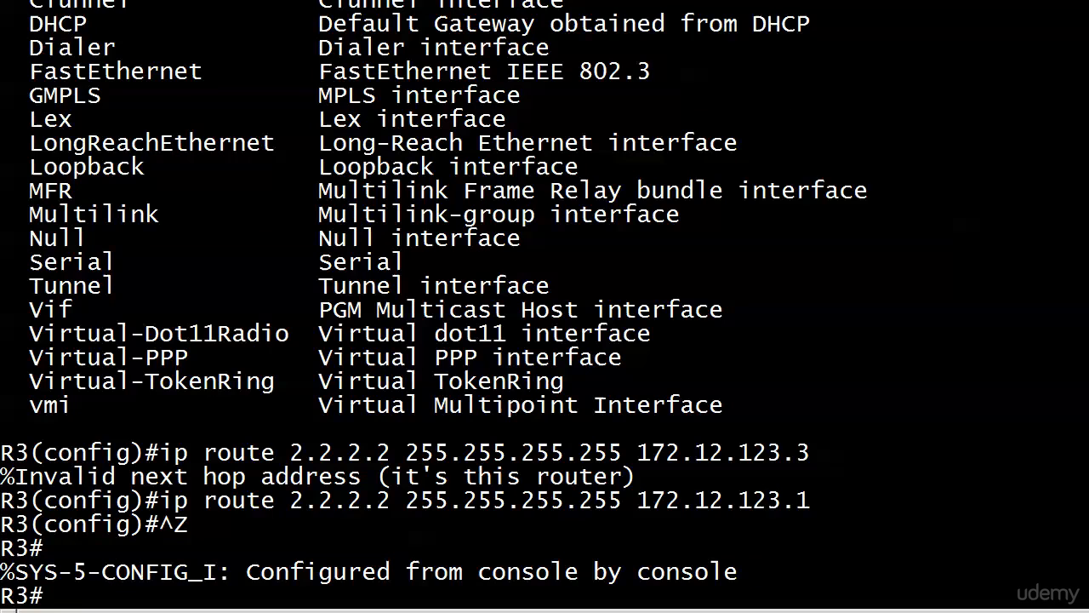
Run 'show ip route' to confirm the static route 2.2.2.2/32 via 172.12.123.1 appears
{"action": "type", "text": "show ip route"}
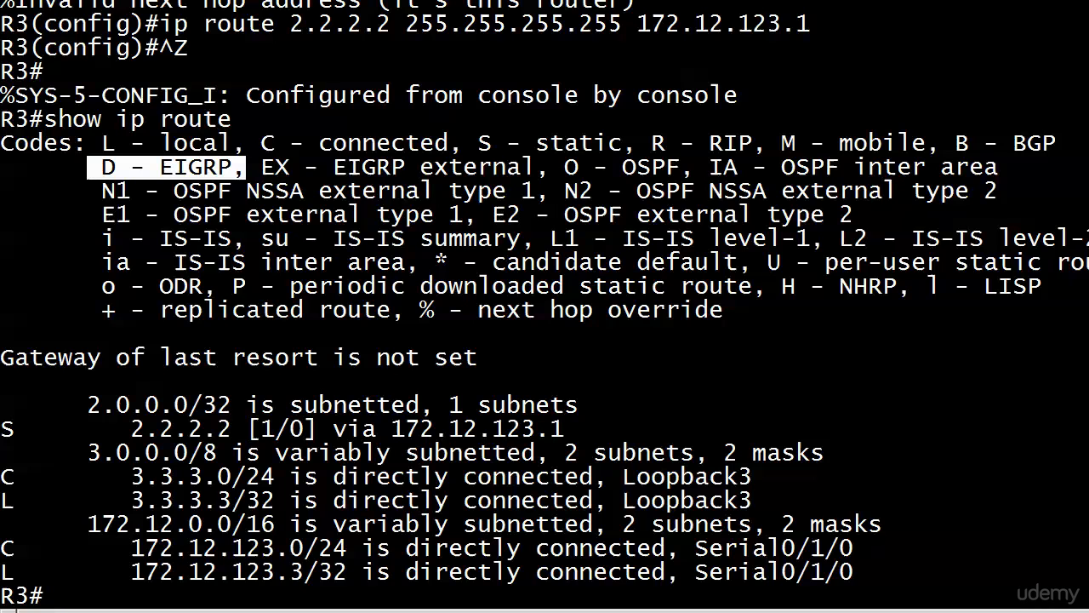
Ping 2.2.2.2, getting U.U.U at 0 percent, and begin a debug command
{"action": "type", "text": "ping 2.2.2.2"}
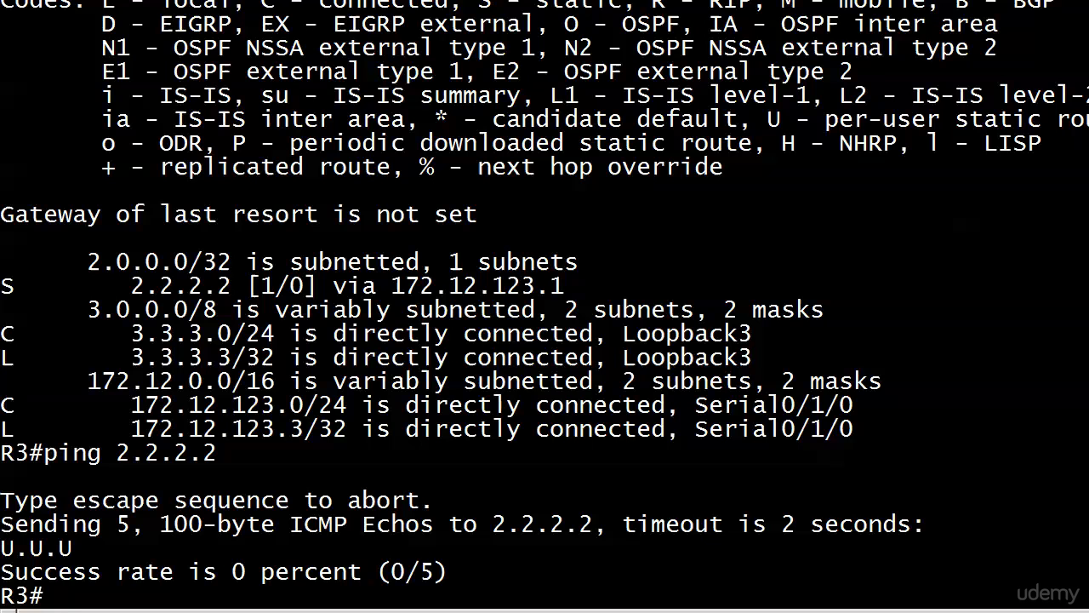
{"action": "type", "text": "debug"}
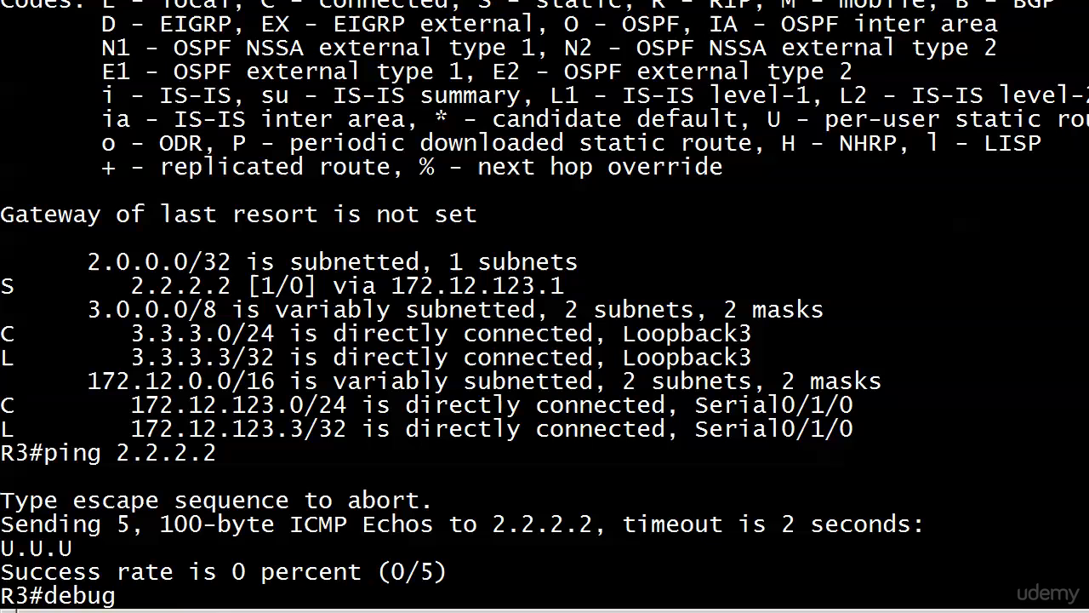
Enable 'debug ip packet' and re-ping 2.2.2.2 to capture the packet trace
{"action": "type", "text": "ip packet"}
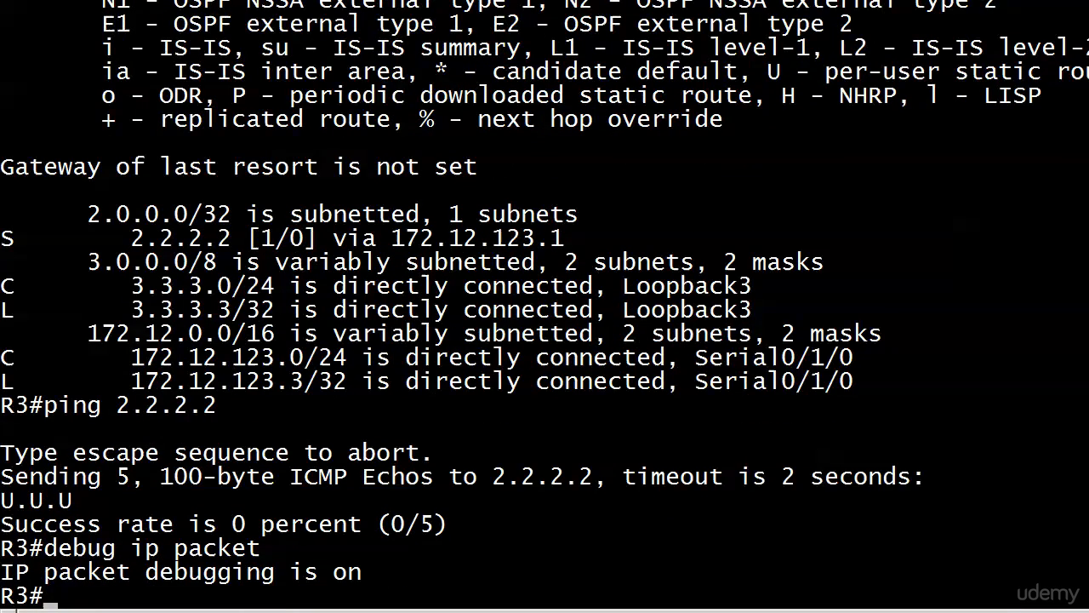
{"action": "type", "text": "ping 2.2.2.2"}
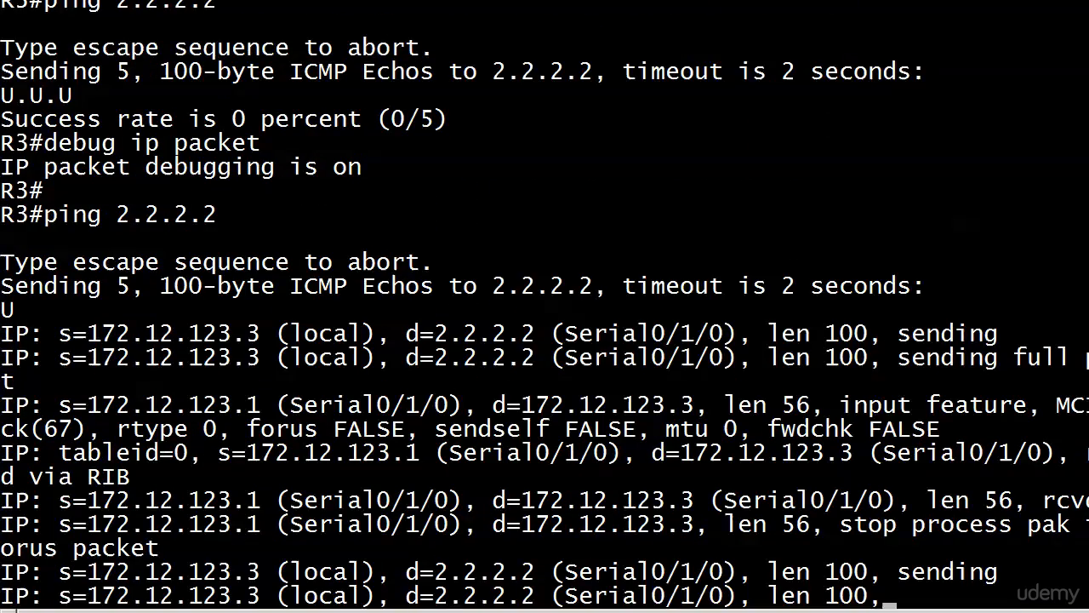
{"action": "scroll", "scroll_direction": "down", "scroll_amount": 3}
{"action": "type", "text": "u all"}
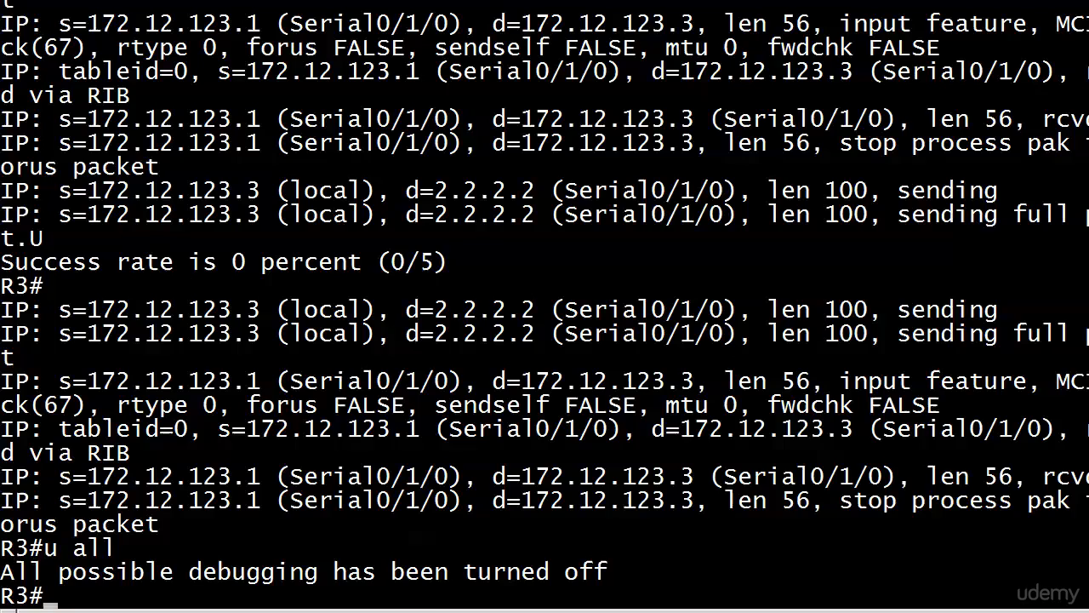
{"action": "type", "text": "ping 2.2.2.2"}
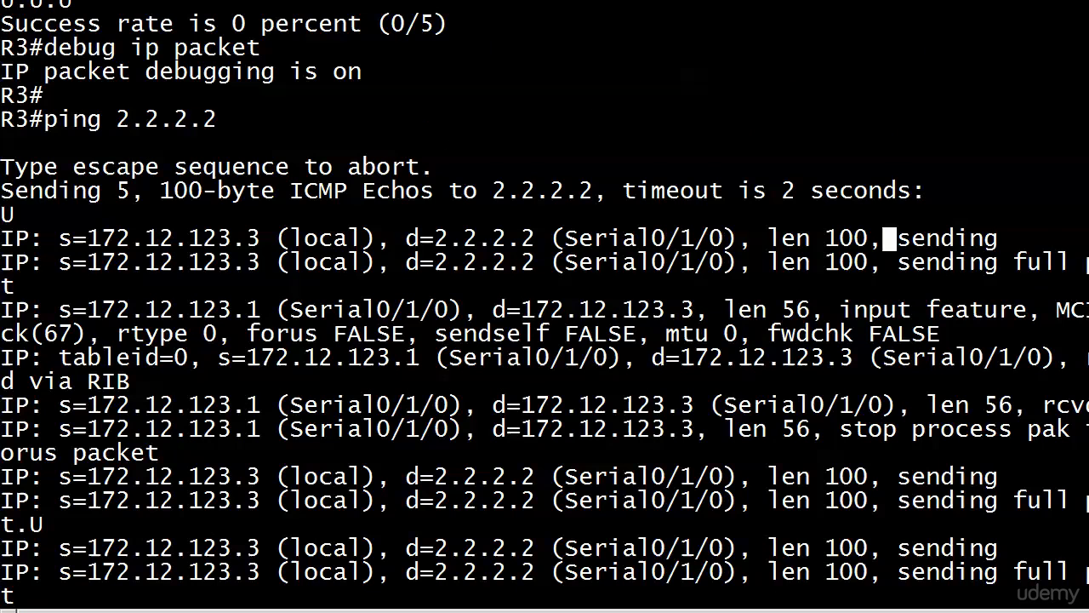
{"action": "double_click", "coordinate": [946, 238]}
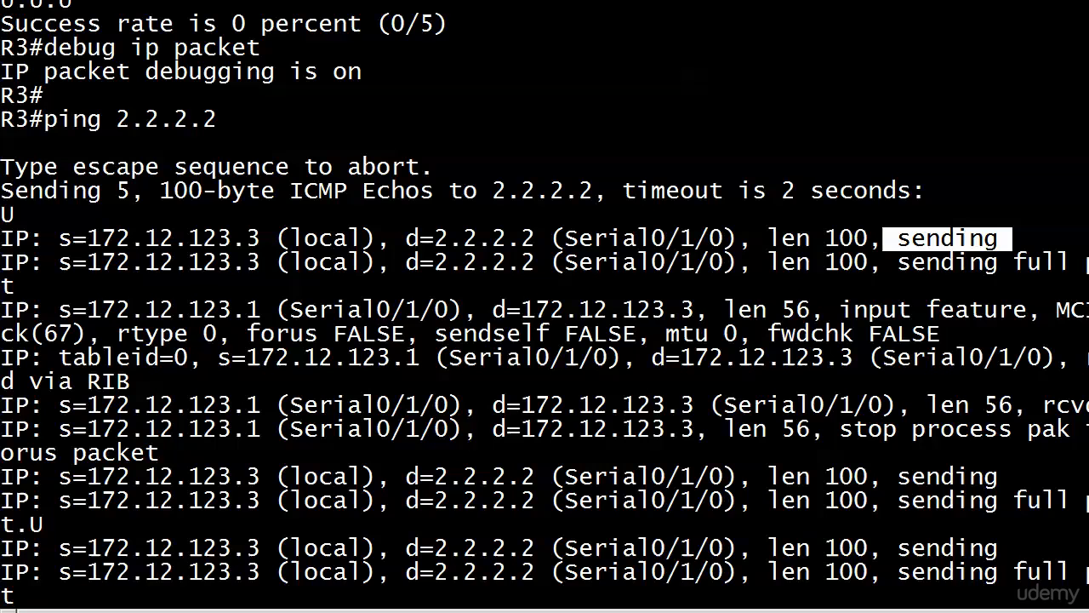
{"action": "scroll", "scroll_direction": "down", "scroll_amount": 3}
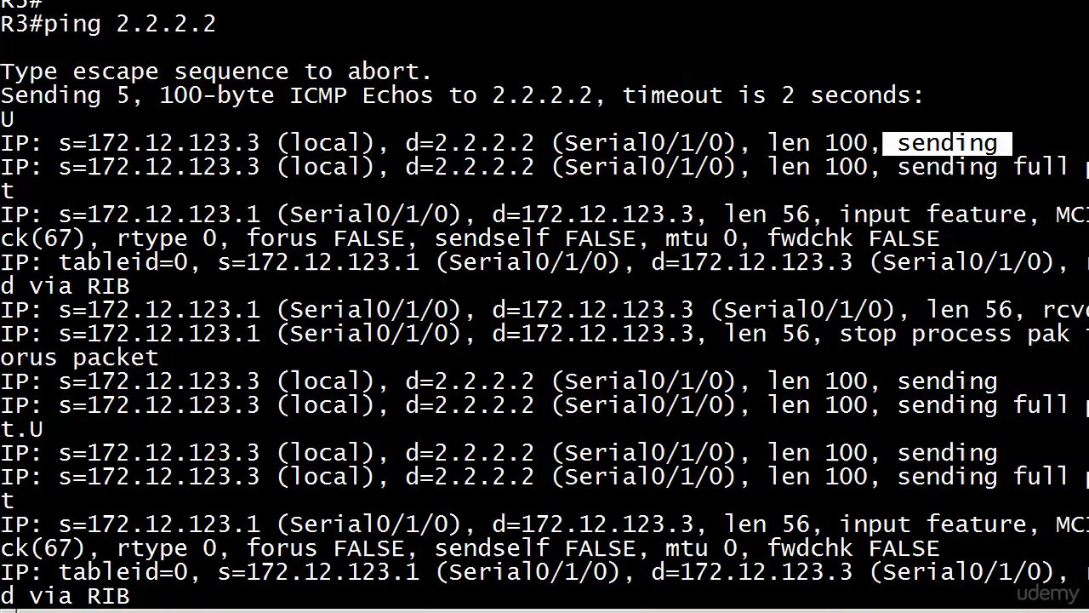